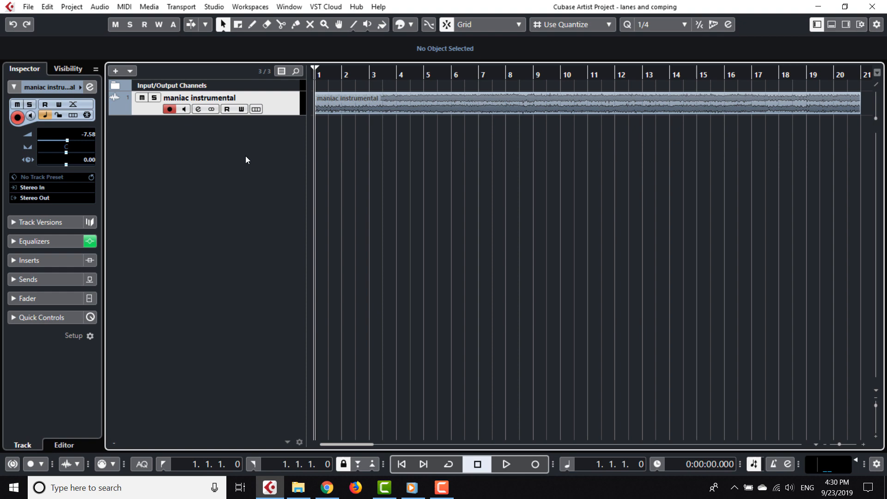
pyautogui.moveTo(277, 120)
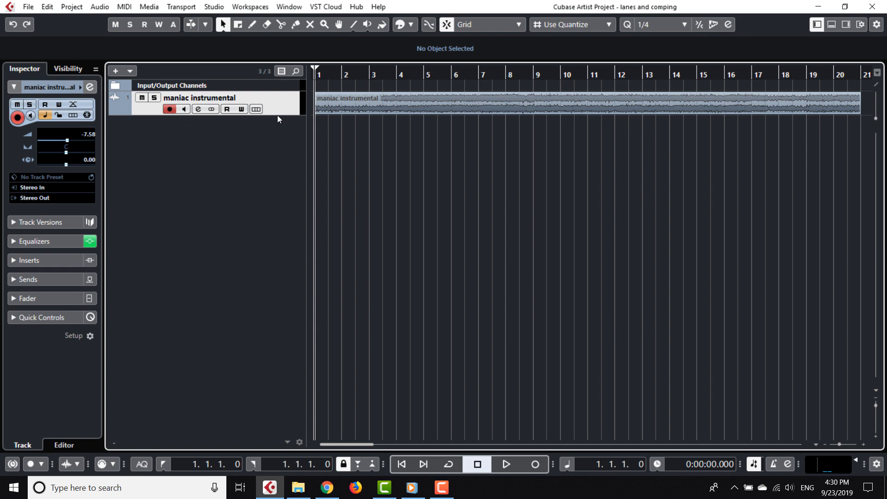
pyautogui.moveTo(277, 113)
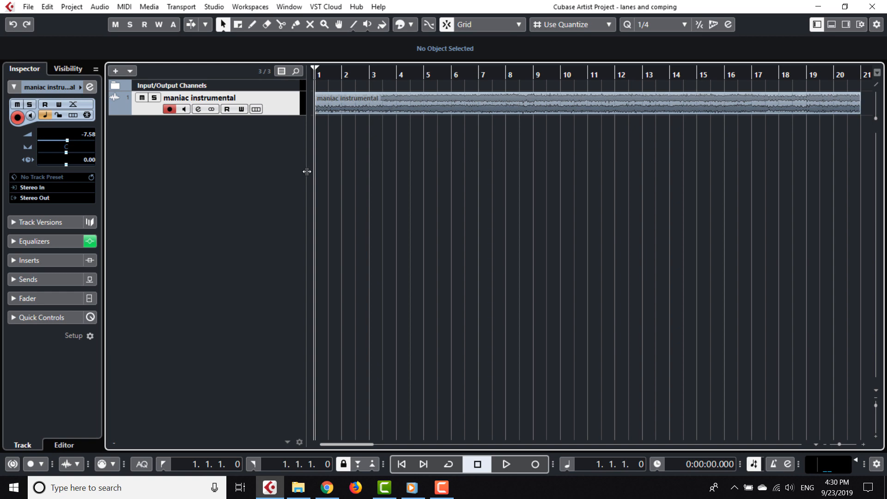
pyautogui.moveTo(364, 158)
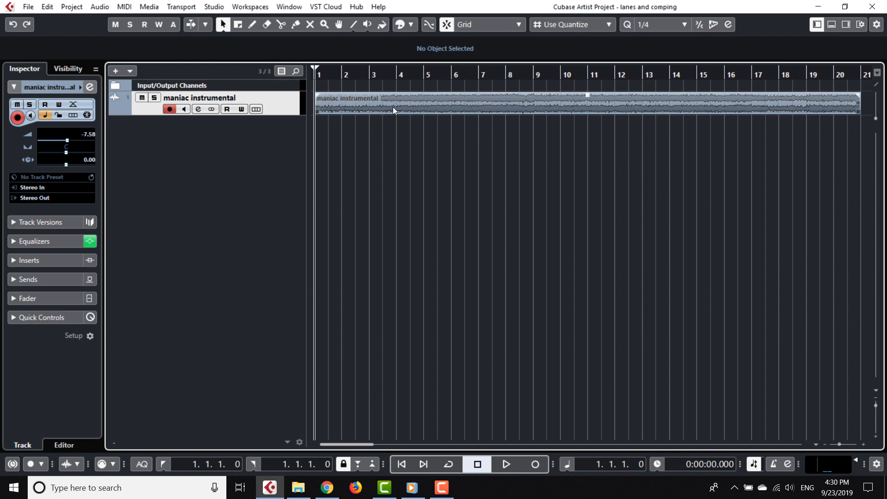
pyautogui.moveTo(637, 106)
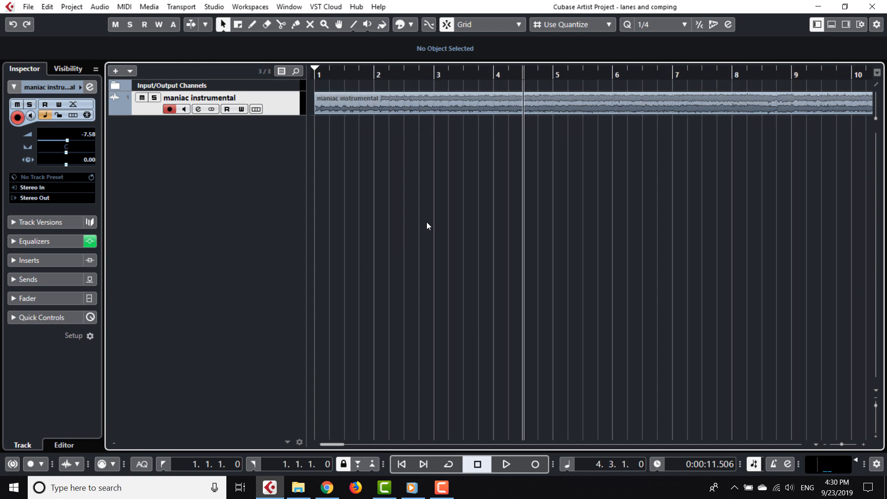
pyautogui.moveTo(556, 70)
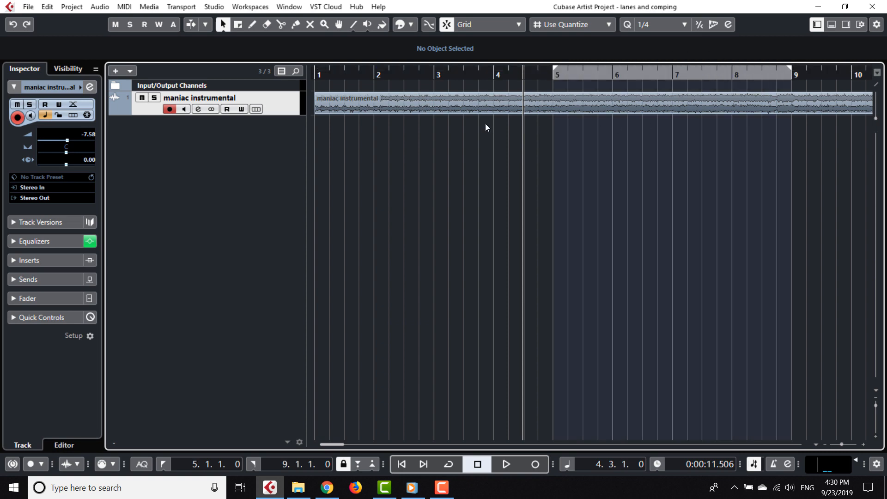
pyautogui.moveTo(264, 149)
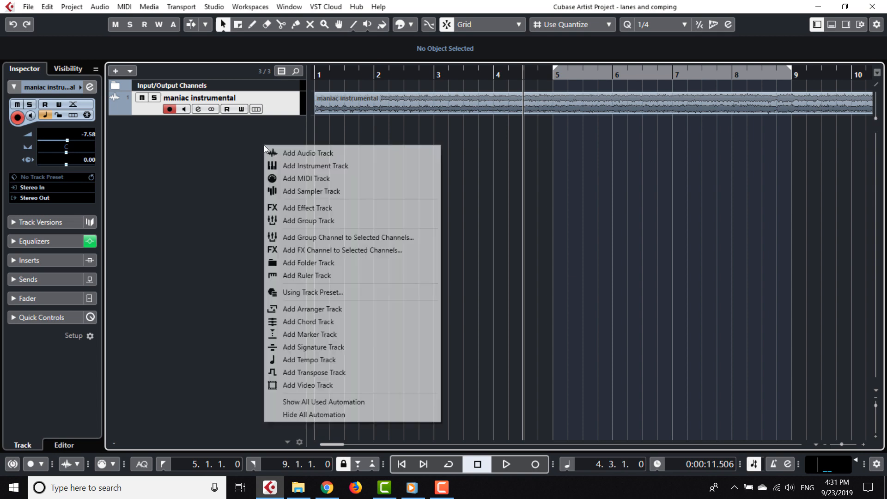
# - Add a mono audio track named 'Vocal' and switch its input monitoring on
pyautogui.click(306, 153)
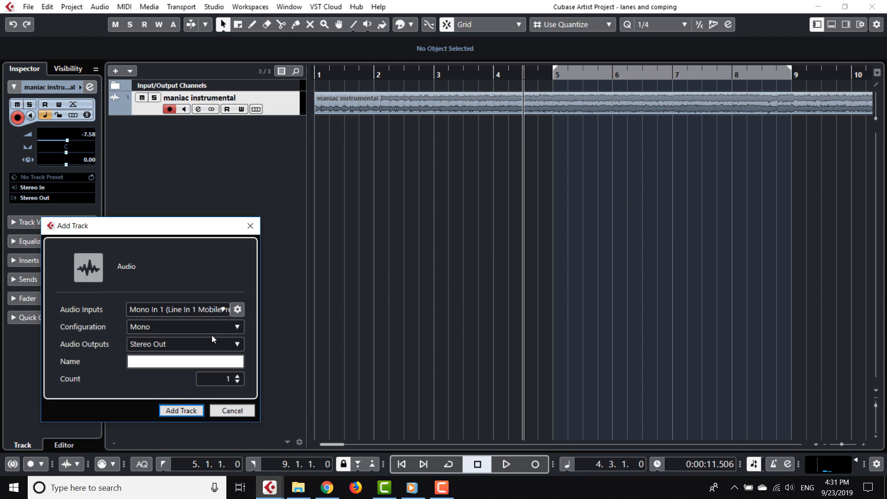
pyautogui.click(184, 362)
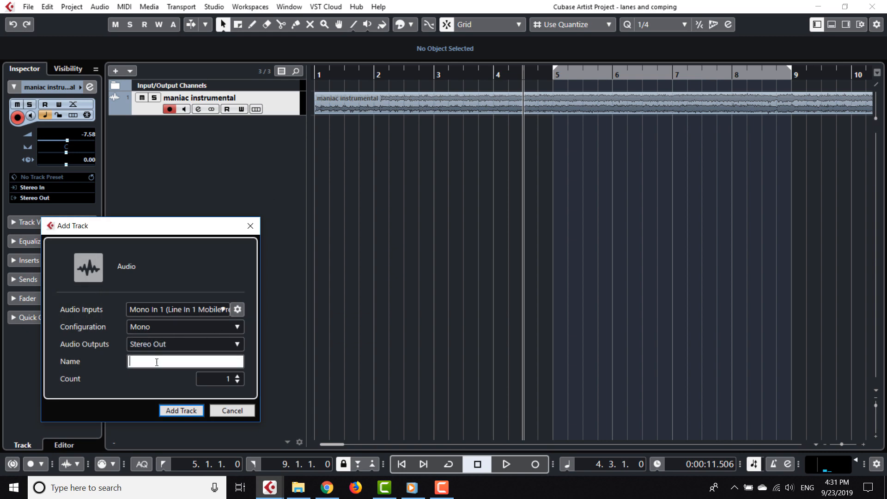
pyautogui.write('Vocal')
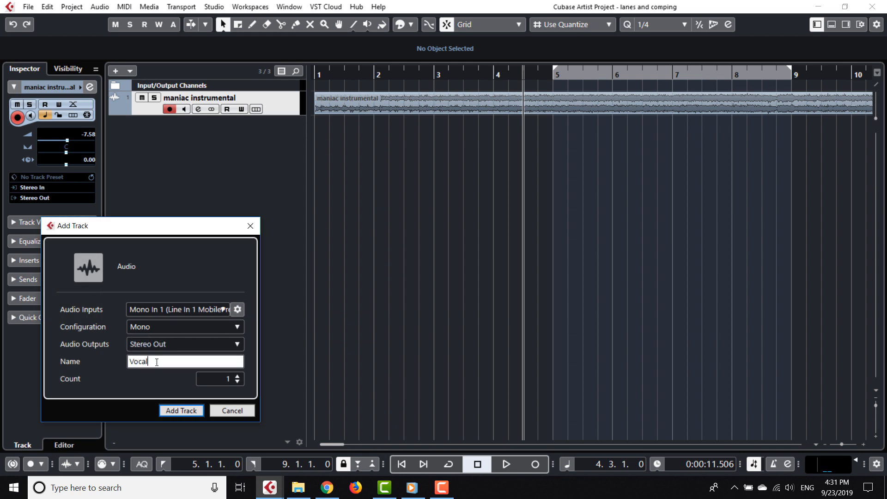
pyautogui.click(181, 410)
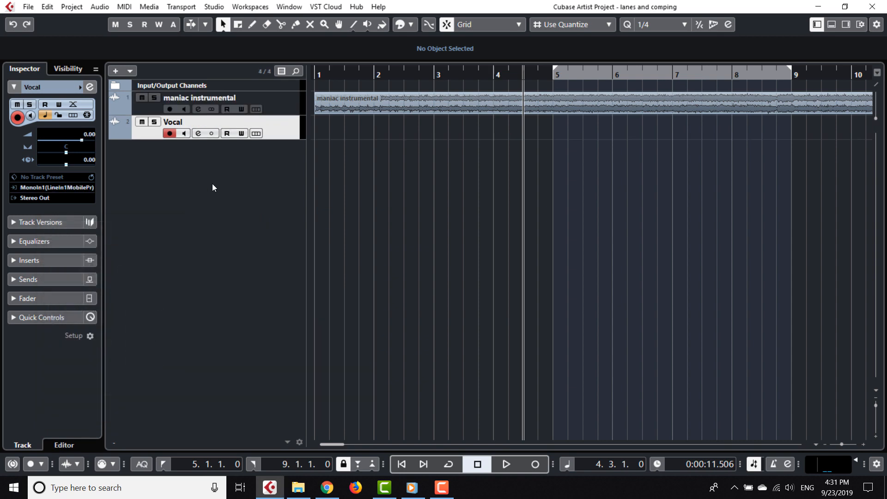
pyautogui.click(169, 133)
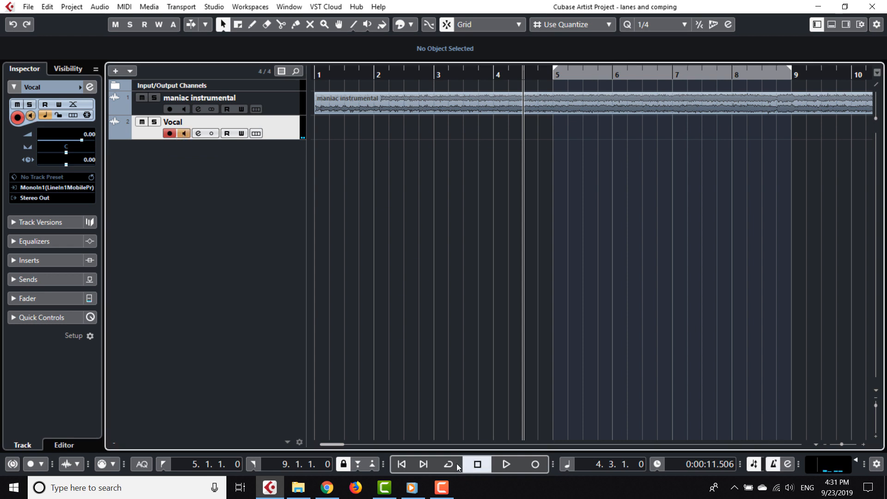
# - Enable Cycle playback over bars 5–9 and keep the audio record mode on Keep History
pyautogui.click(447, 464)
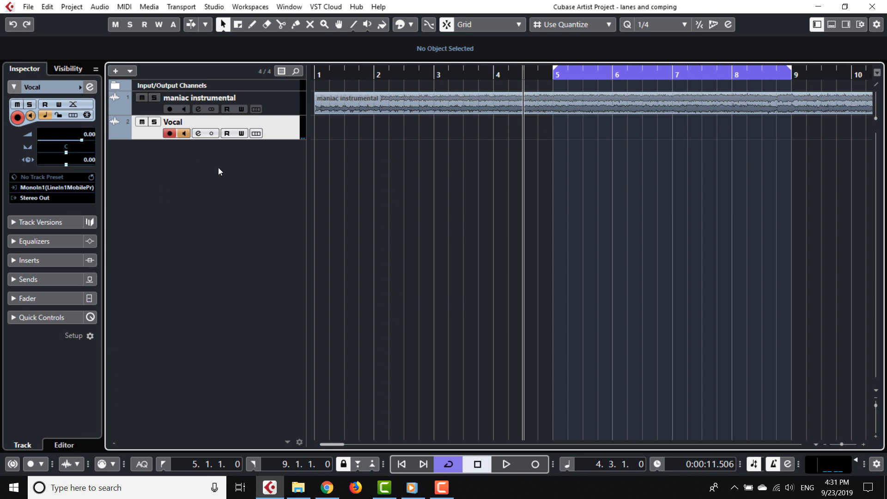
pyautogui.moveTo(416, 487)
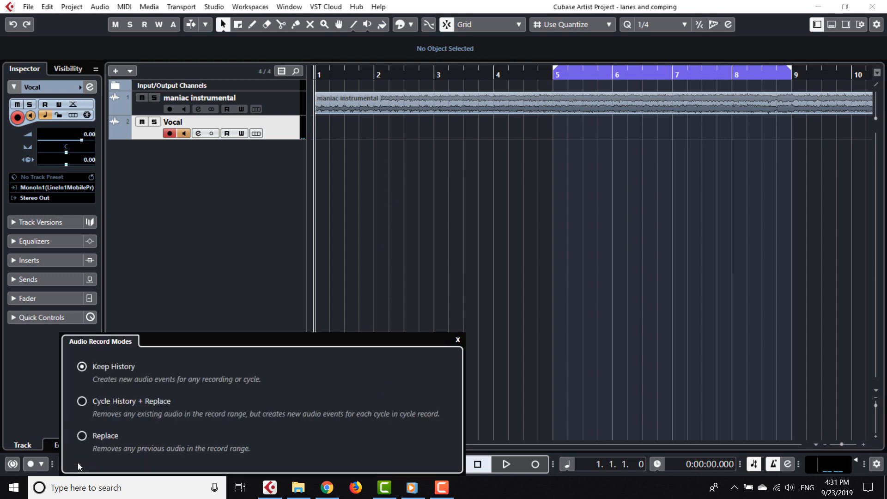
pyautogui.moveTo(188, 387)
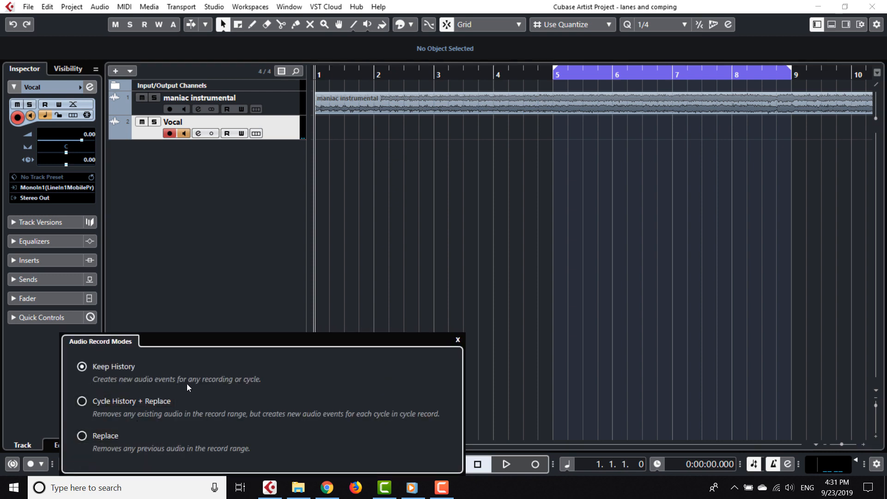
pyautogui.moveTo(294, 380)
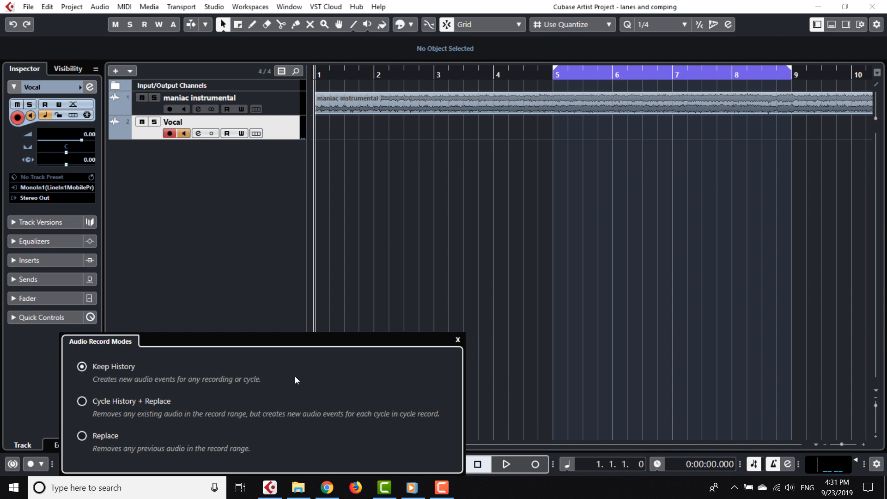
pyautogui.click(457, 339)
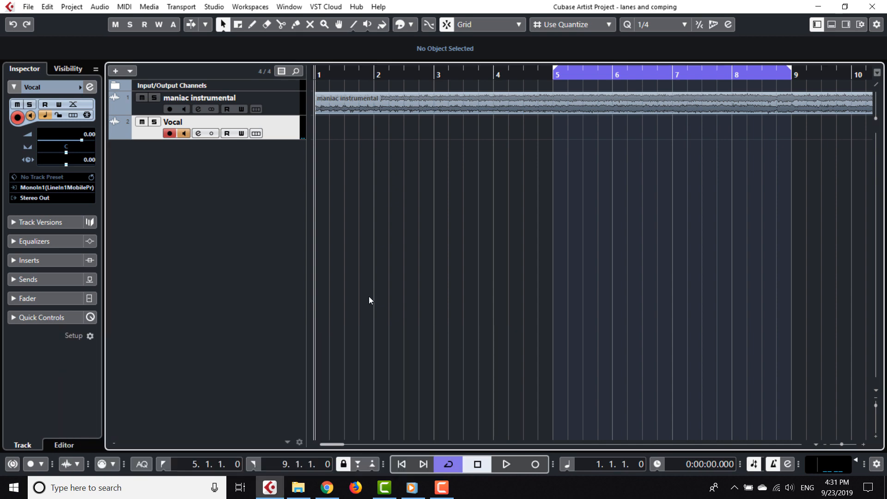
pyautogui.moveTo(208, 192)
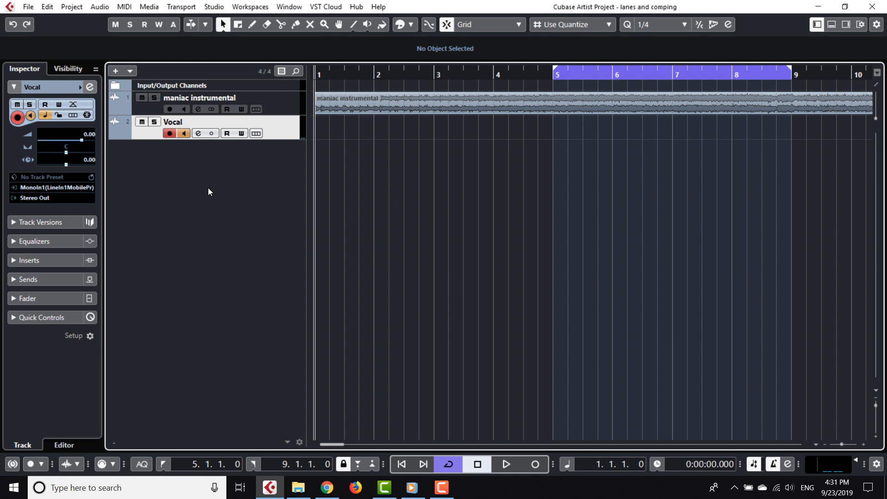
pyautogui.moveTo(273, 205)
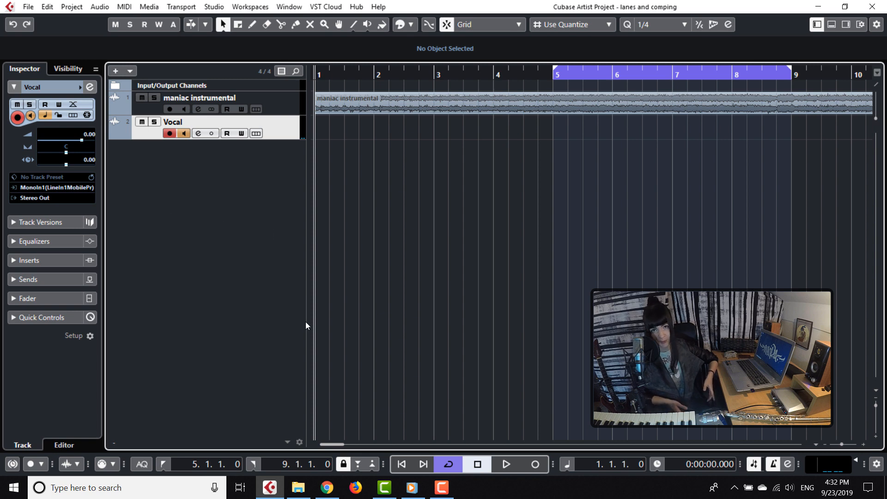
# - Record several vocal takes through the repeating loop, then stop
pyautogui.click(532, 464)
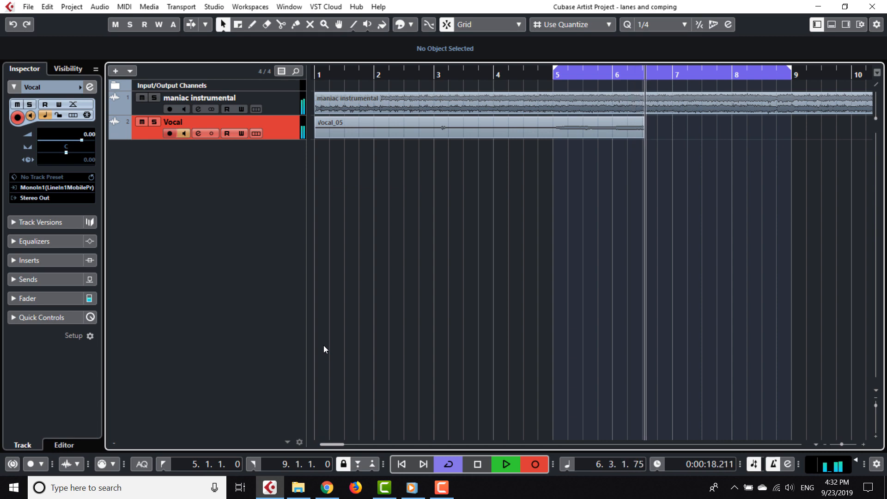
pyautogui.click(504, 464)
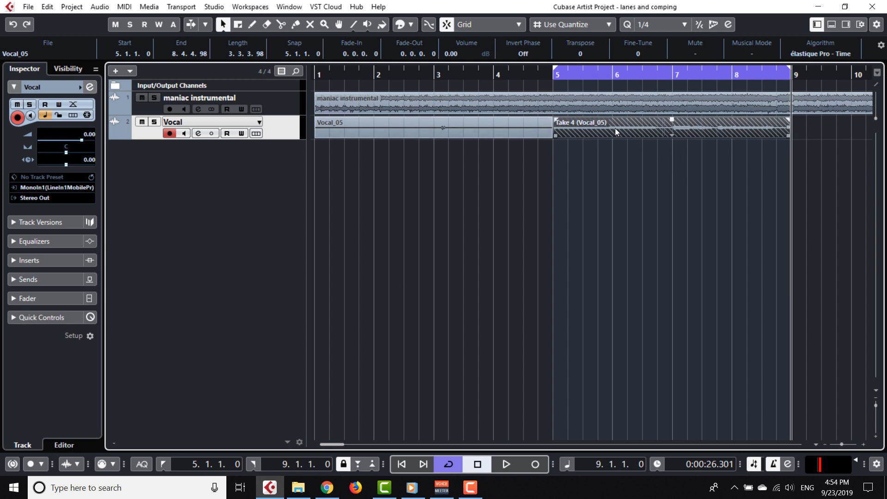
# - Choose Take 1 (Vocal_05) from the vocal event's take drop-down
pyautogui.click(551, 74)
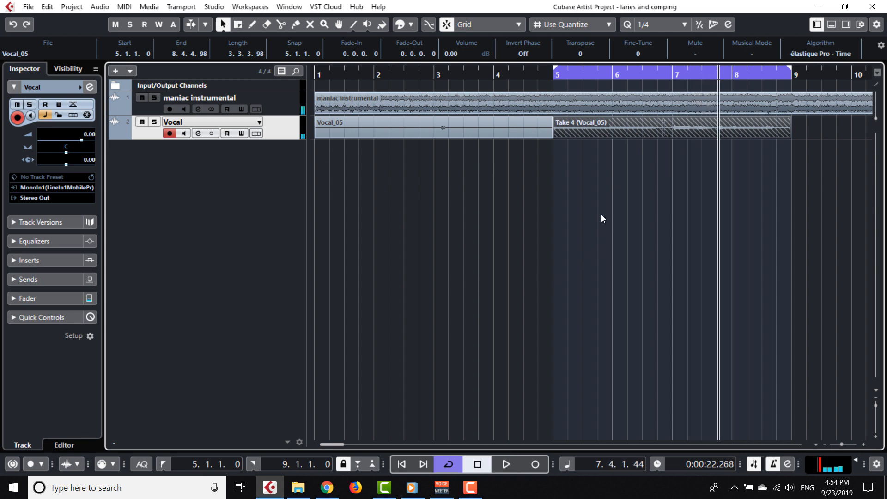
pyautogui.moveTo(557, 153)
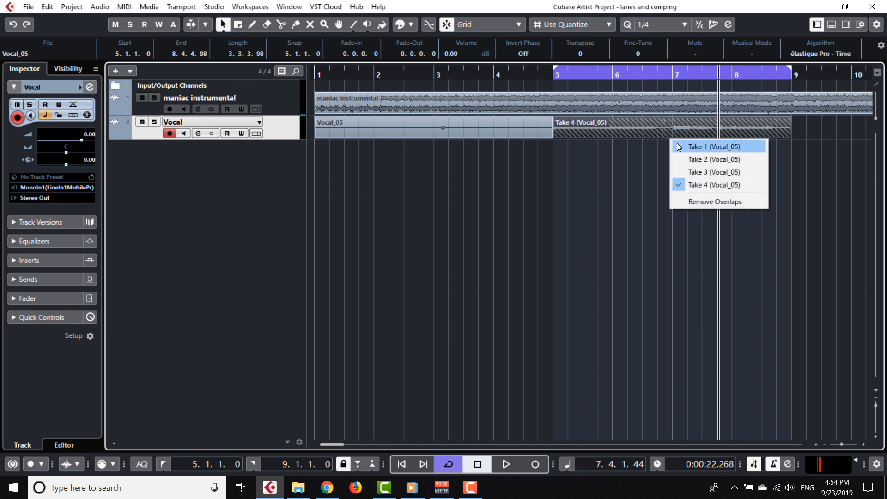
pyautogui.click(715, 147)
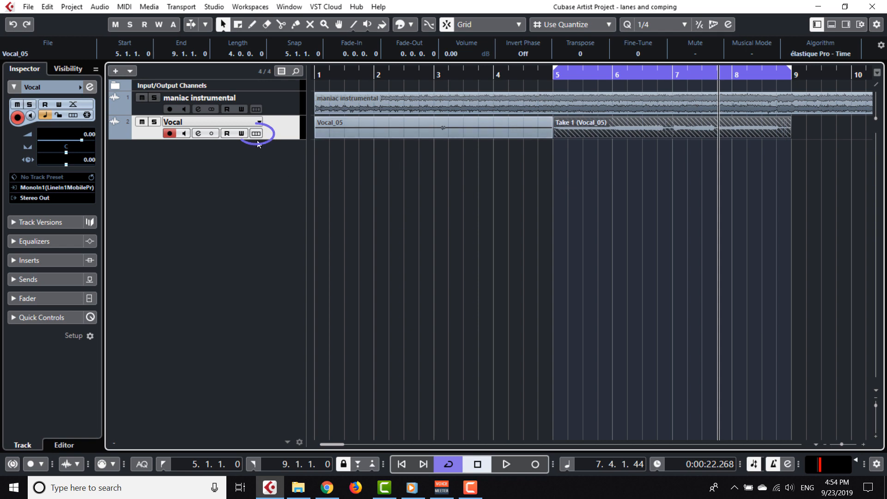
pyautogui.moveTo(256, 133)
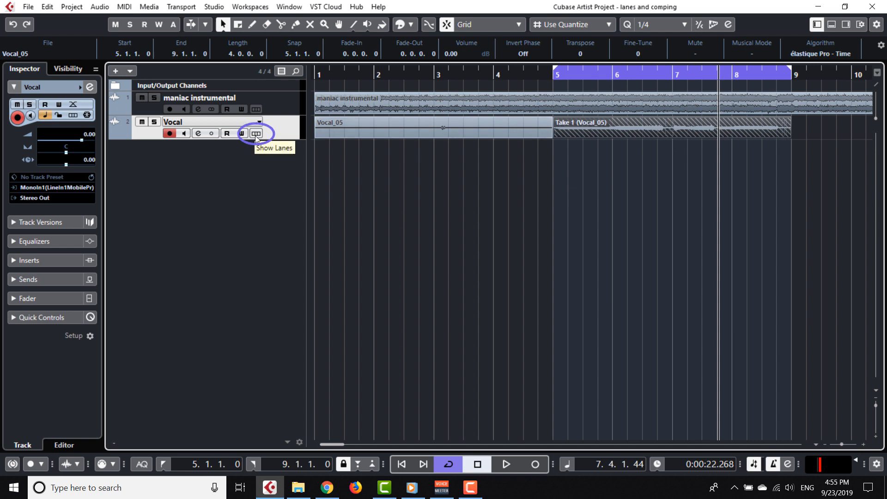
# - Show the Vocal track's takes on separate lanes and make Take 2 active
pyautogui.click(255, 133)
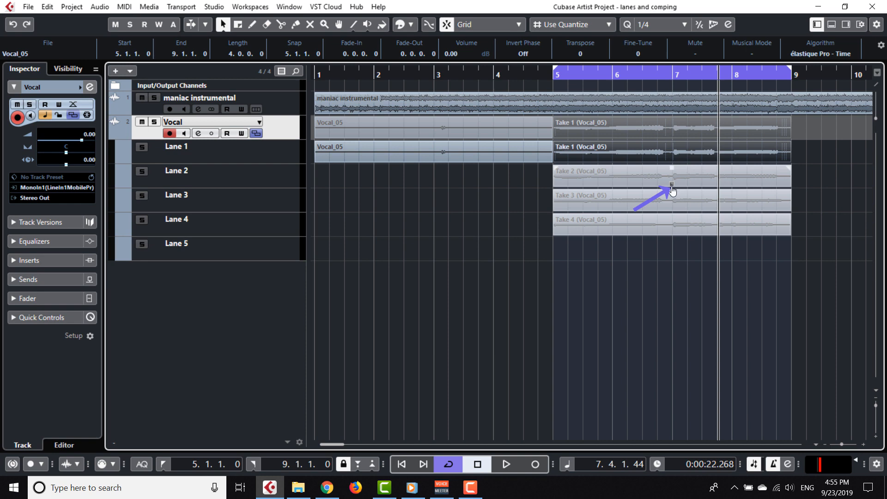
pyautogui.click(671, 178)
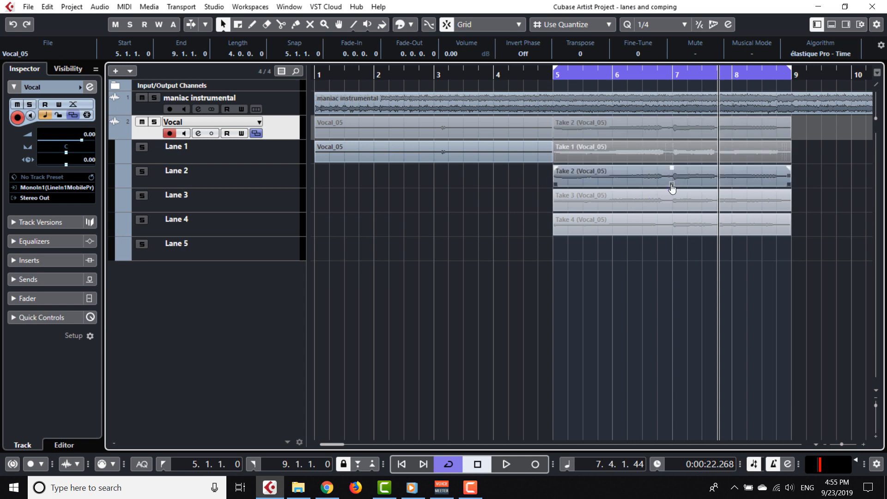
pyautogui.click(672, 195)
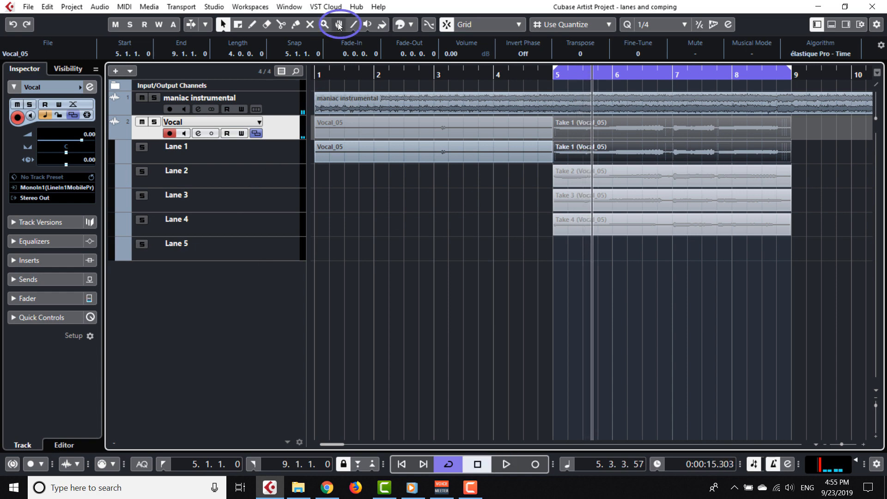
# - With the Comp tool, audition Take 2 and Take 3 on the lanes
pyautogui.click(338, 24)
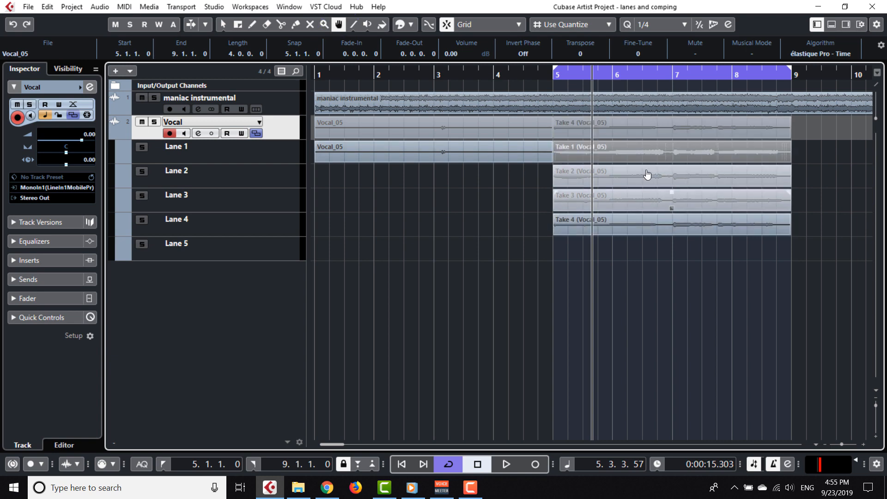
pyautogui.click(644, 175)
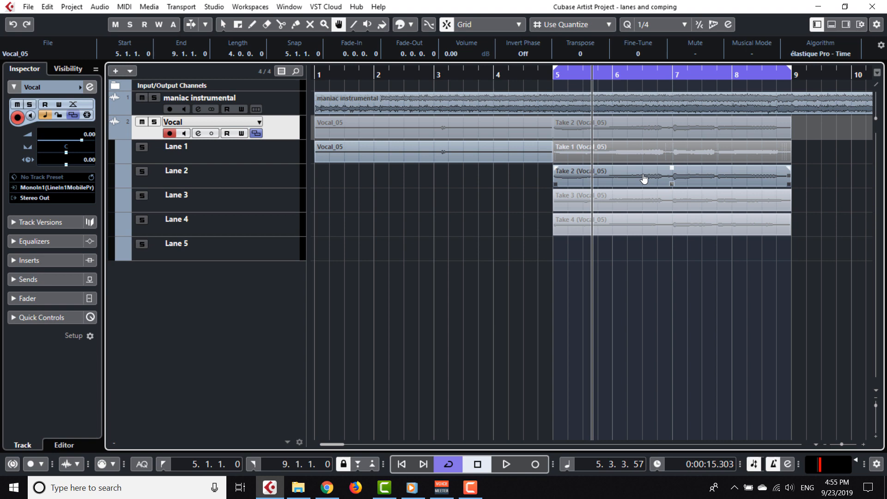
pyautogui.click(504, 464)
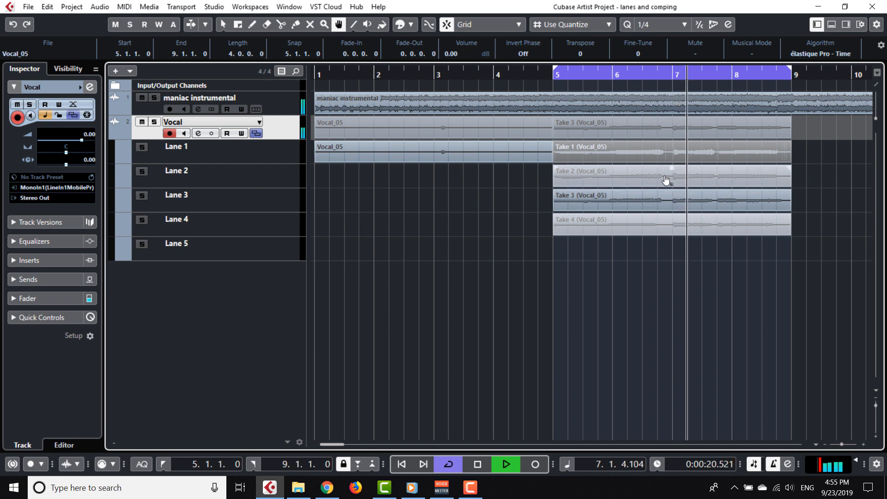
pyautogui.click(666, 180)
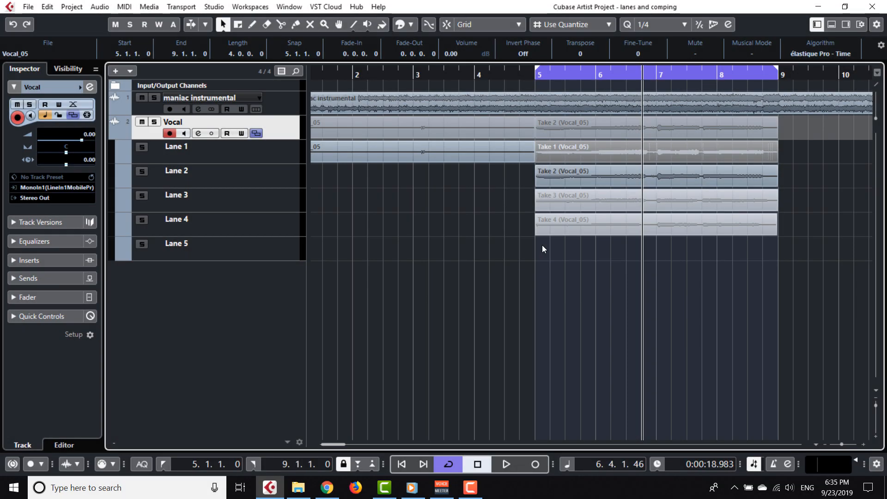
# - Comp Take 2 for bars 5–7 and Take 1 for the rest, clearing unused takes
pyautogui.click(589, 179)
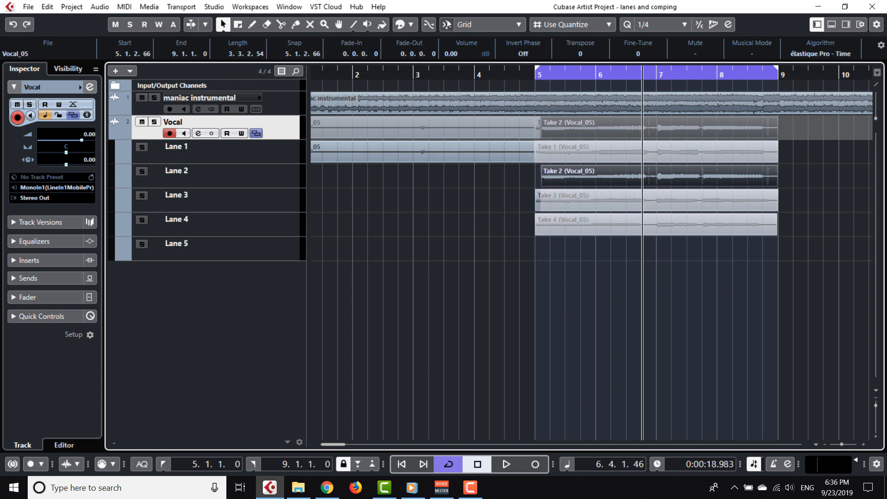
pyautogui.click(588, 177)
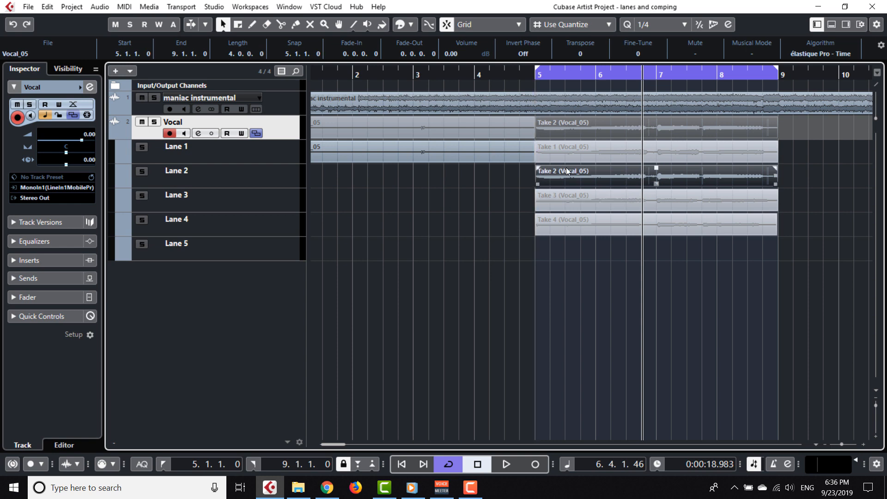
pyautogui.moveTo(681, 182)
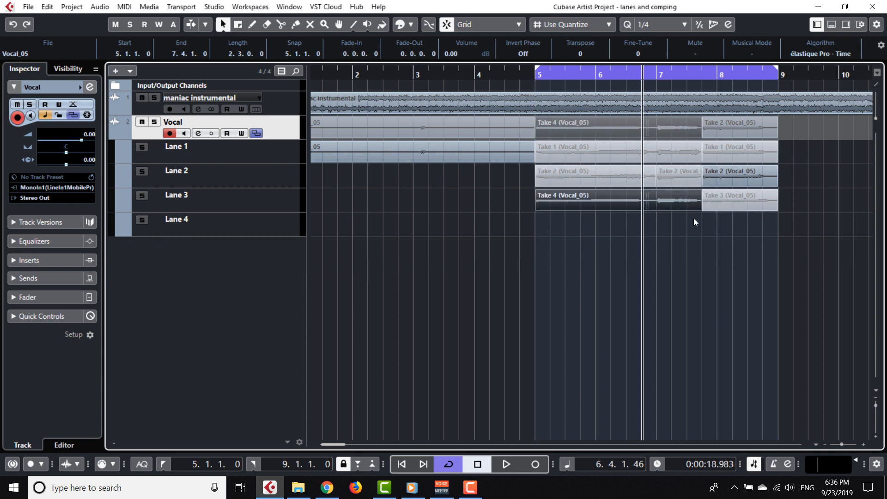
pyautogui.click(589, 195)
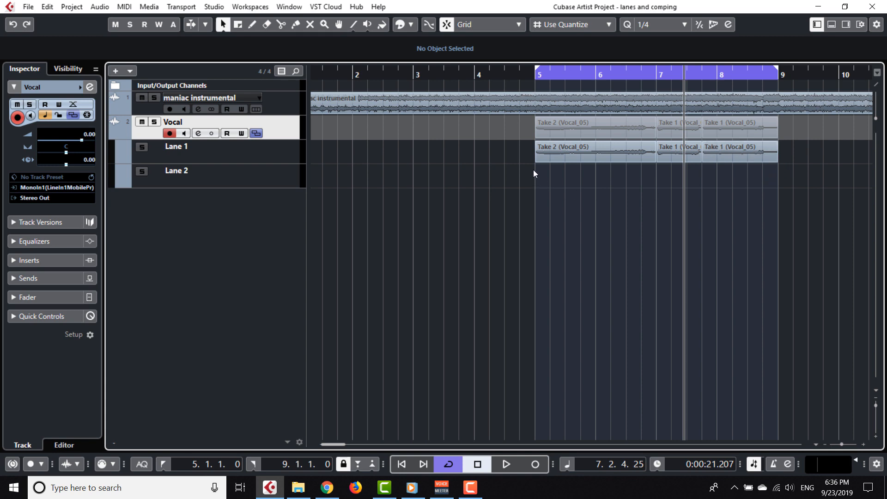
# - Shorten the first Take 2 segment so it ends before bar 7
pyautogui.click(594, 153)
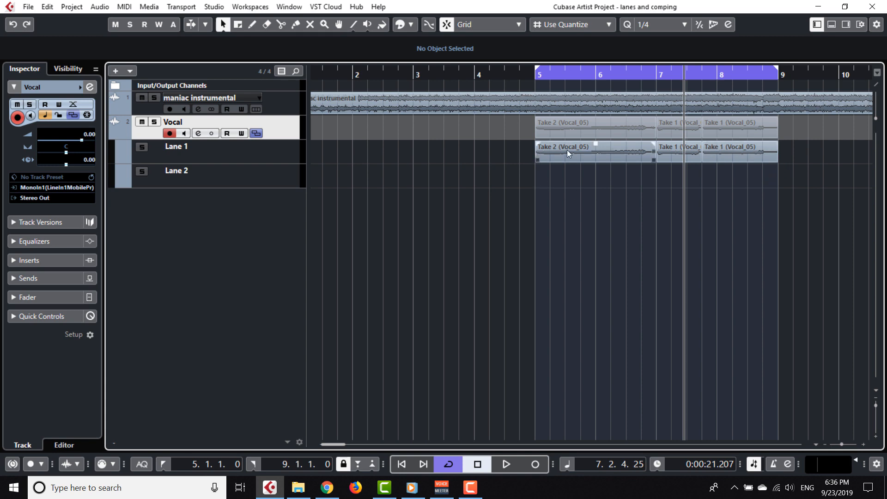
pyautogui.moveTo(582, 160)
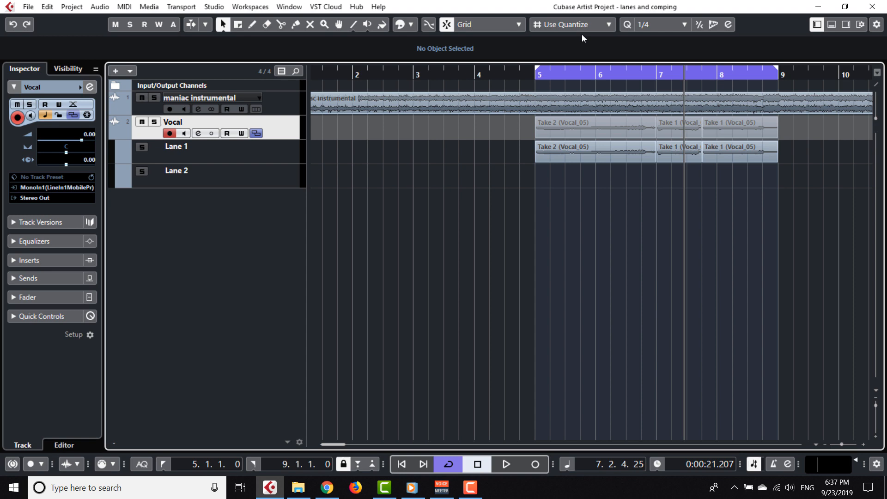
pyautogui.moveTo(463, 45)
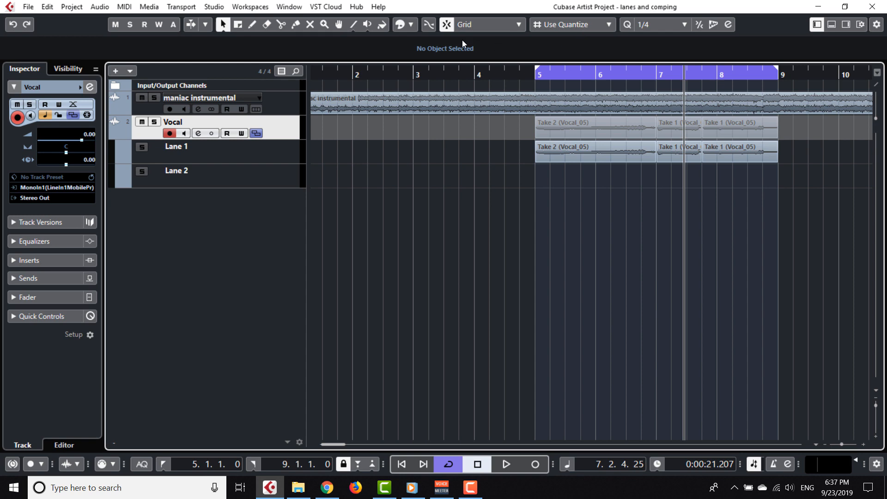
pyautogui.moveTo(447, 24)
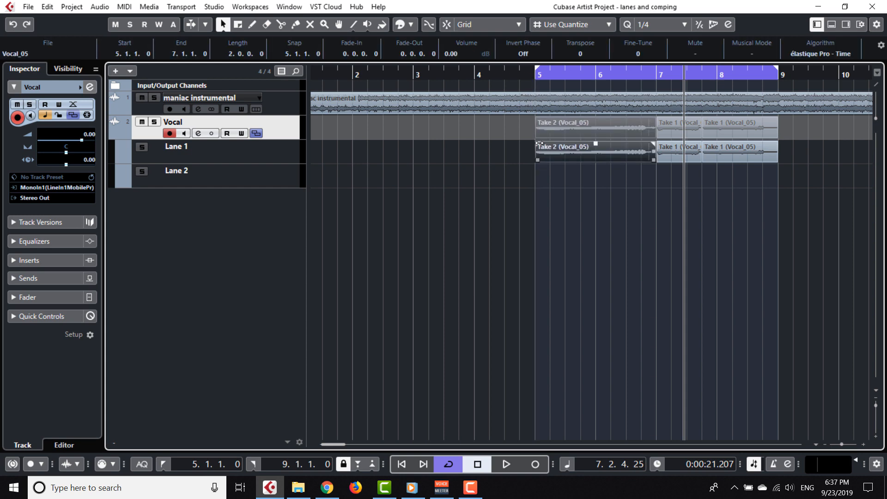
pyautogui.moveTo(651, 152); pyautogui.dragTo(645, 160)
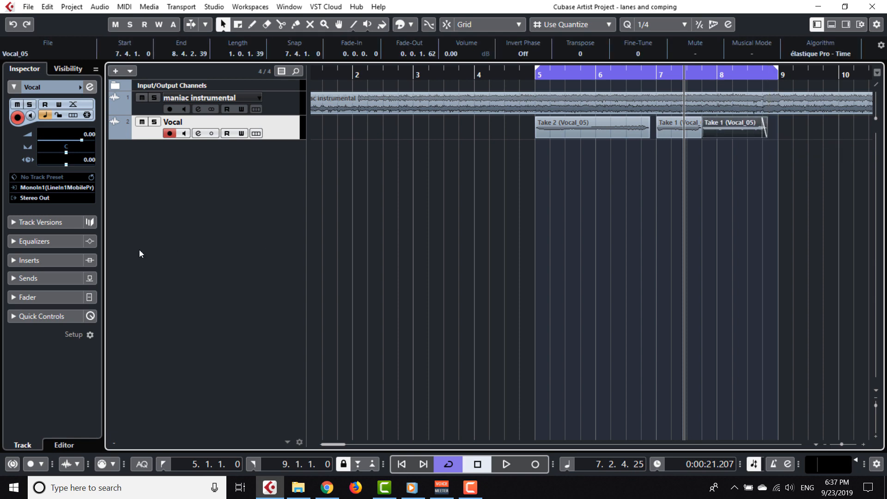
pyautogui.click(90, 143)
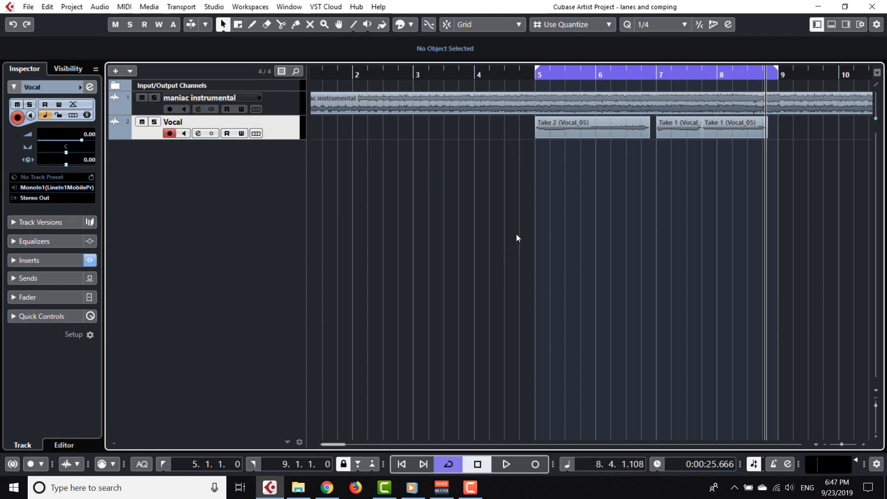
pyautogui.moveTo(656, 238)
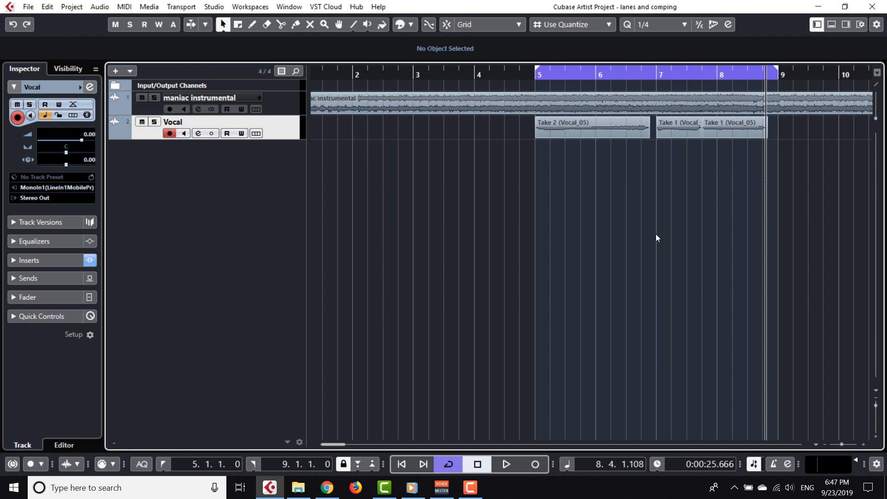
pyautogui.moveTo(689, 179)
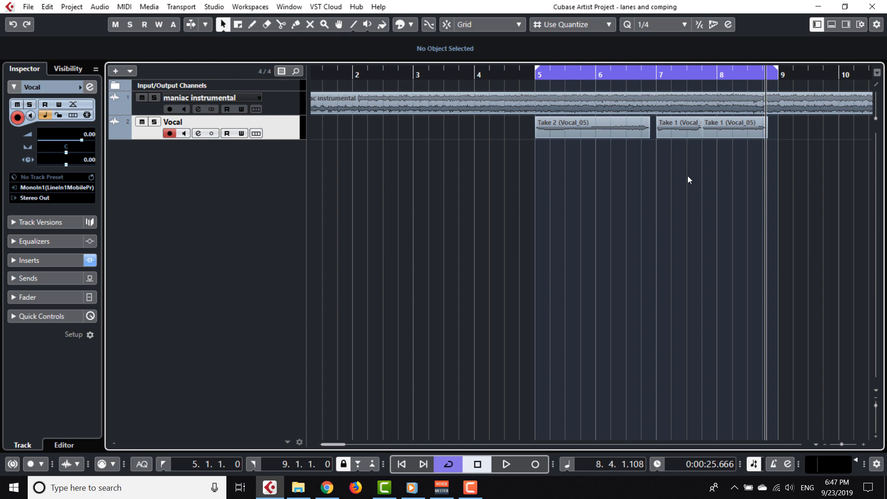